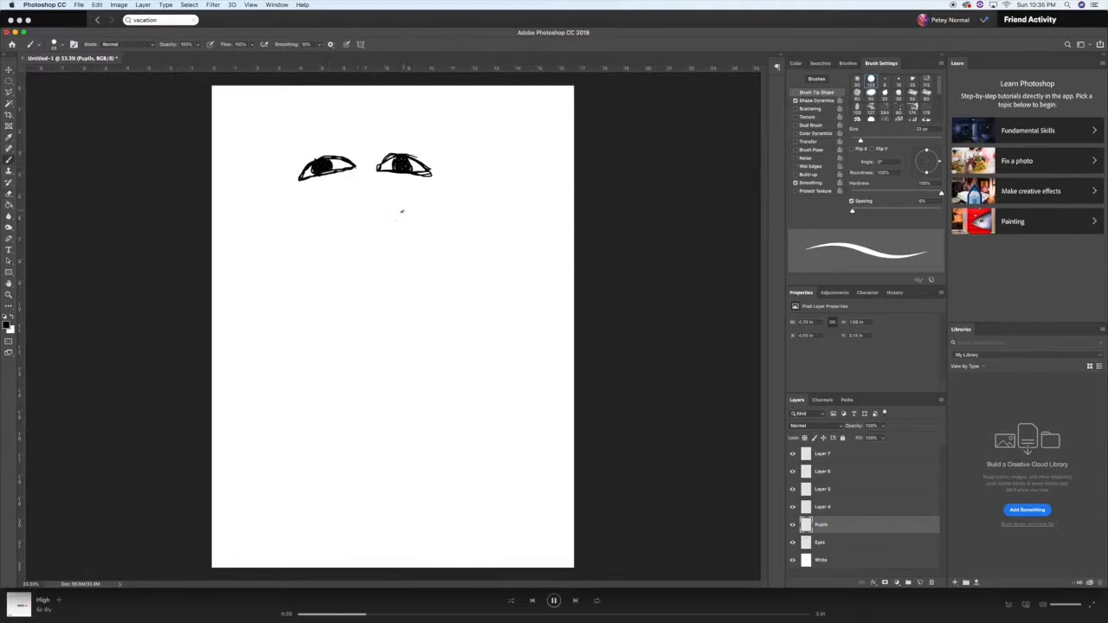
- Ink rough eyes and a thick mouth shape on separate layers with the Brush
left_click(488, 613)
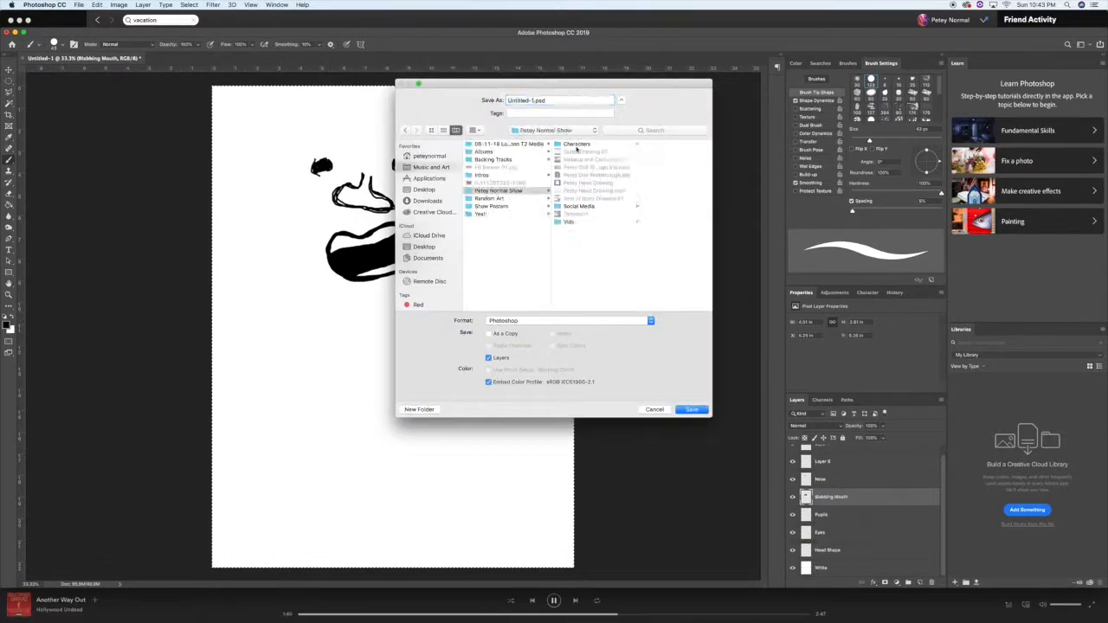
- Ink black line art for the brows, eyestalk eyes, blob body and small face
left_click(692, 409)
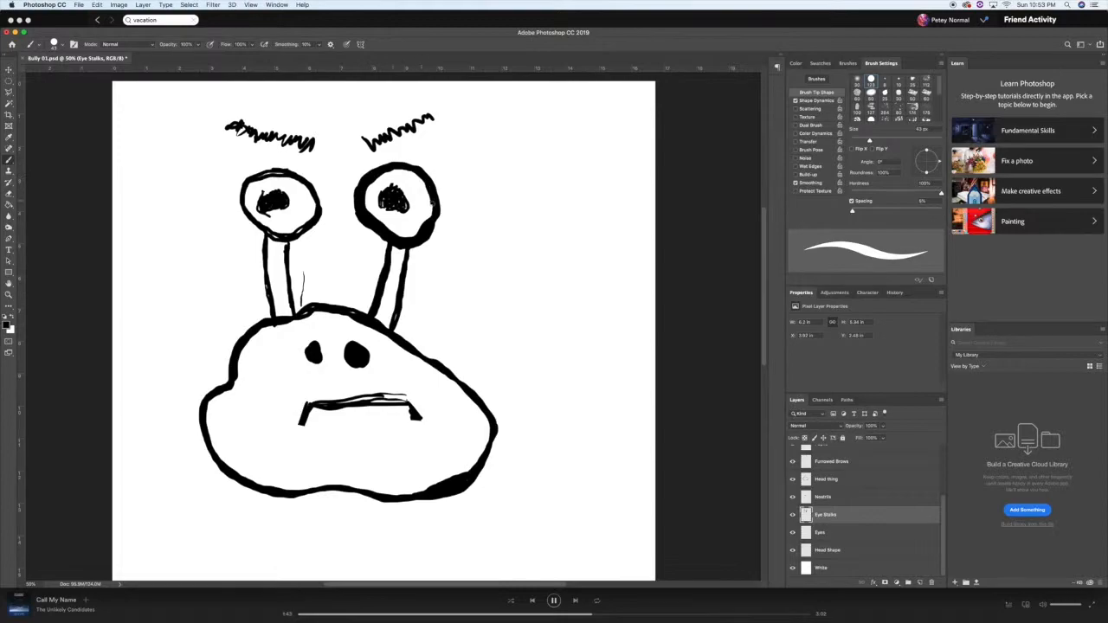
- Replace the mouth with a downturned frown and bolden the body outline and stalks
left_click(821, 531)
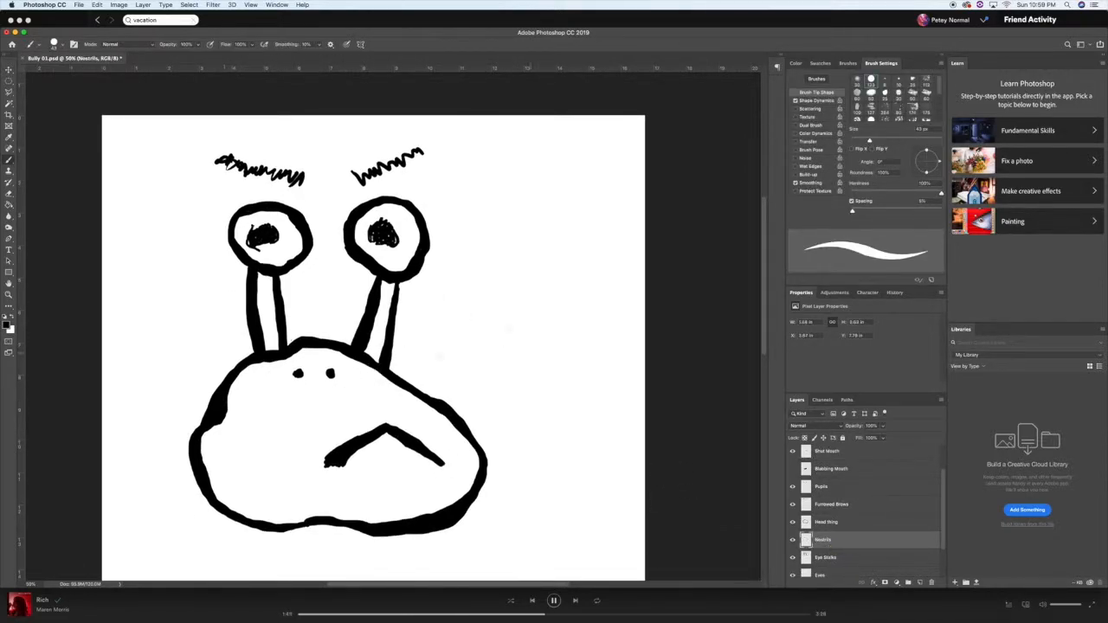
- Pick a green foreground colour and paint the body, spots, stalks and orange-yellow eyes under the ink
left_click(9, 331)
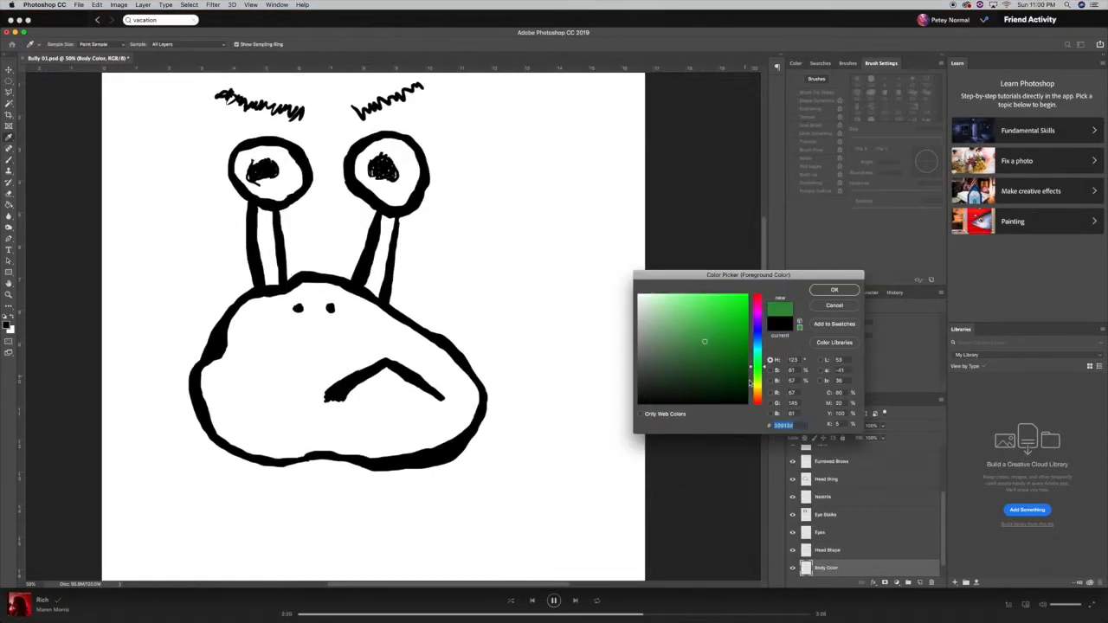
left_click(835, 289)
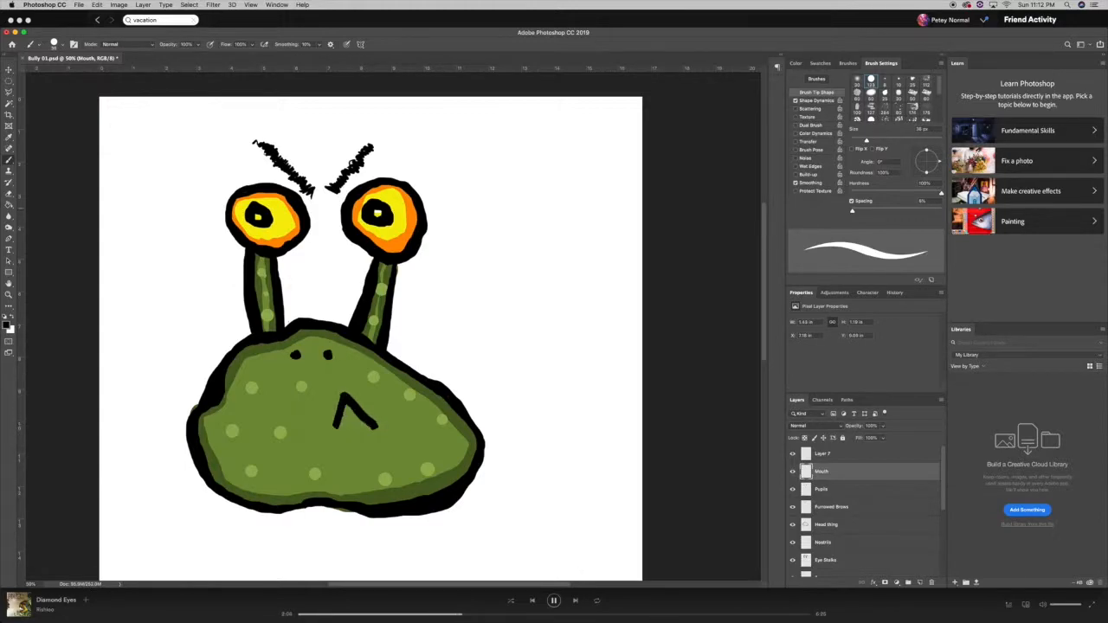
- Remove the pupils and frown, then ink angled brows and a wide open mouth outline
left_click(833, 506)
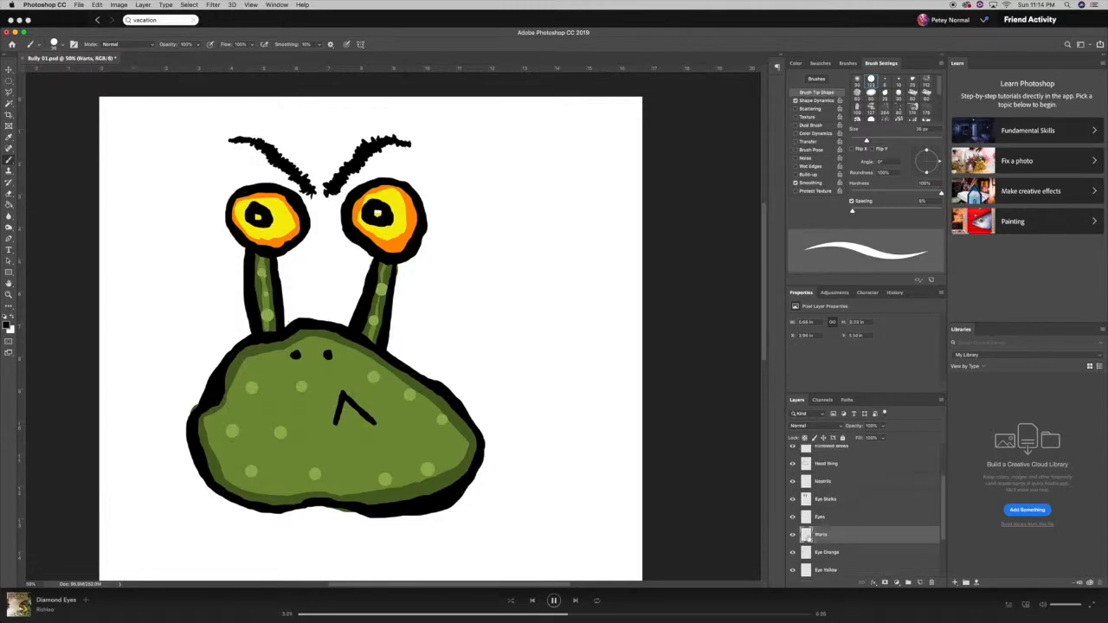
double_click(823, 532)
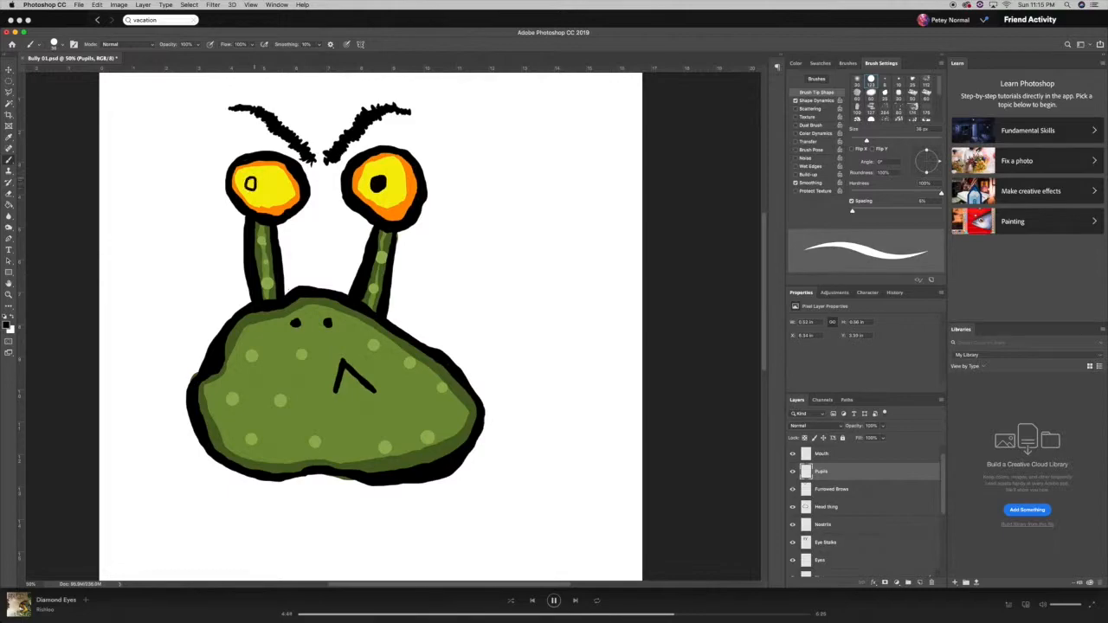
left_click(377, 182)
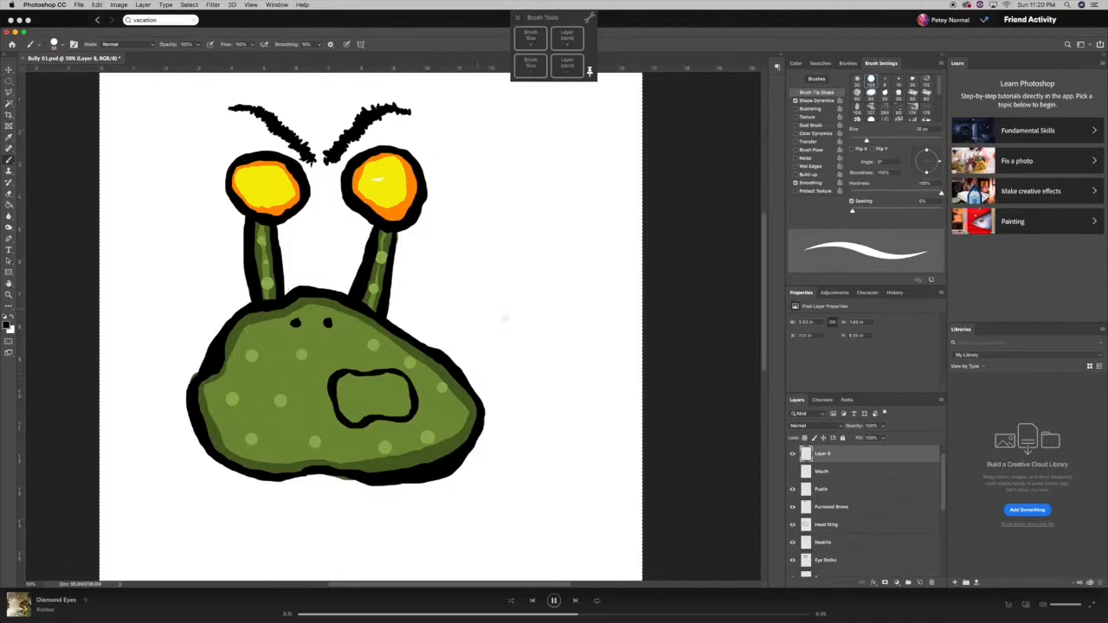
- Paint yellow teeth and a red tongue in the mouth, and outline a curling tail on a Body Shape layer
left_click_drag(338, 390, 390, 402)
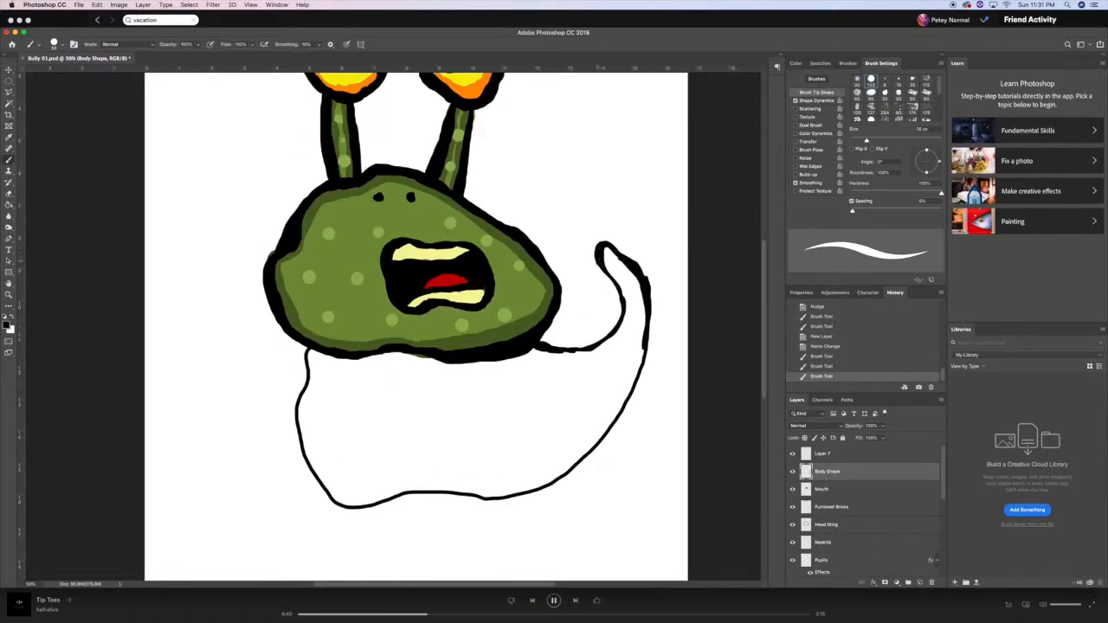
- Brush the curling tail outline into a bold black line with a larger brush
left_click_drag(606, 260, 641, 363)
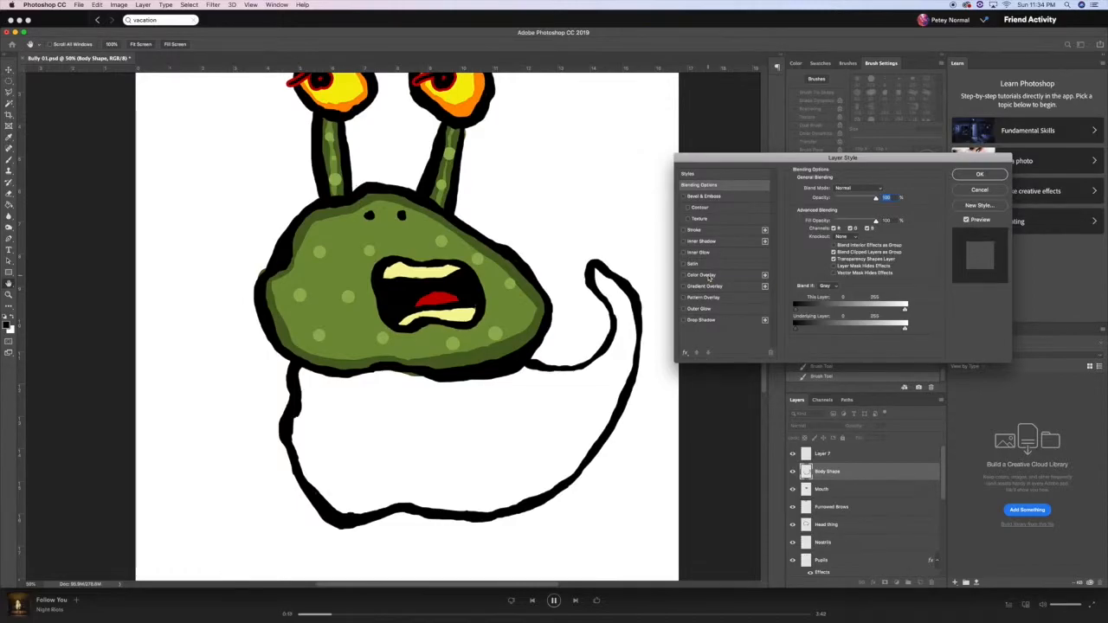
- Choose a green and fill the tail on the Body Color layer with a lighter yellow-green underside edge
left_click(701, 318)
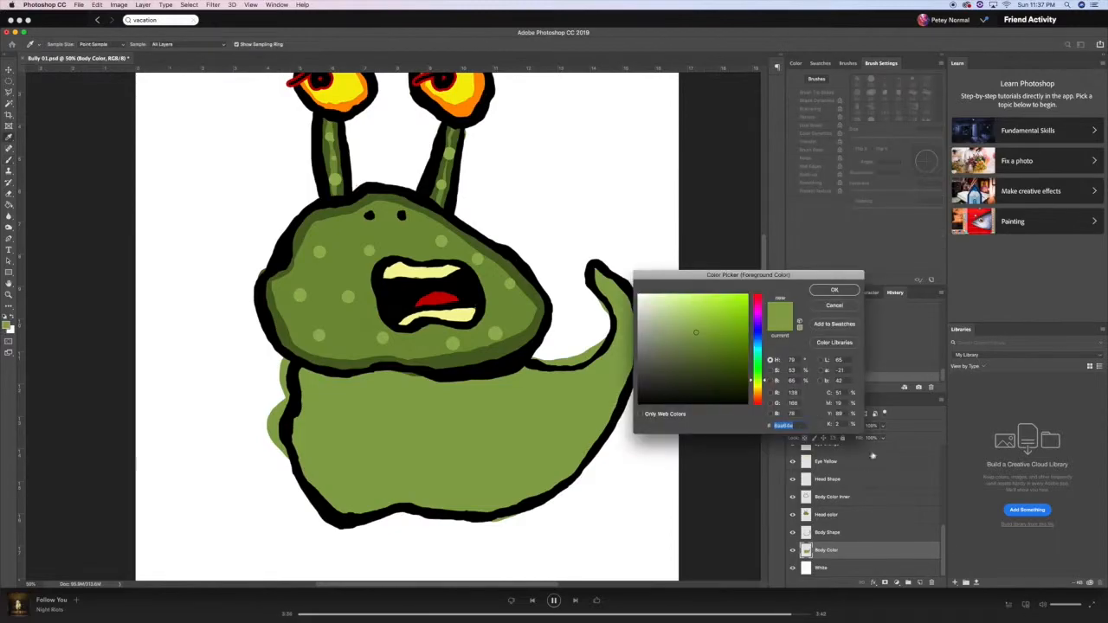
left_click(835, 289)
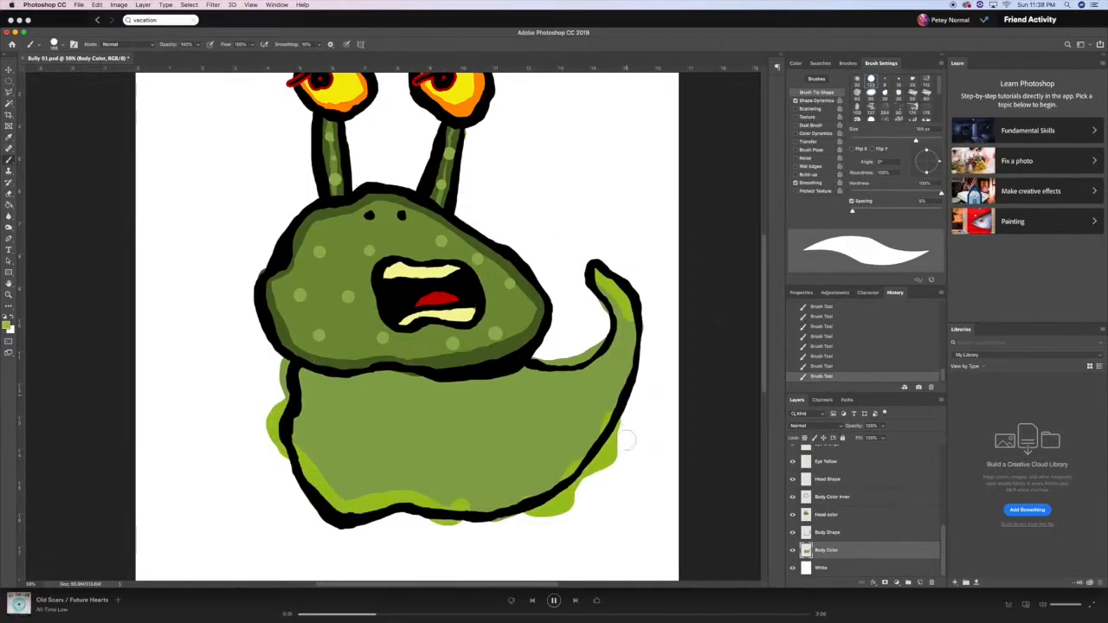